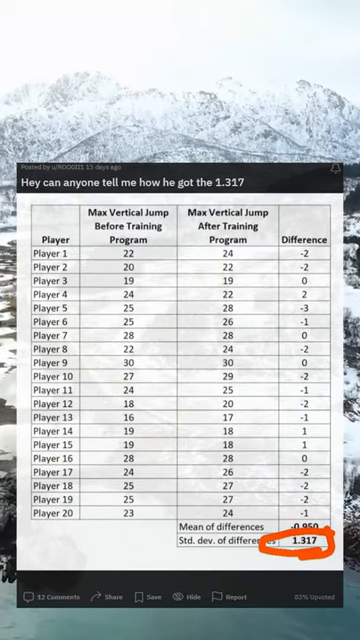
scroll("down", 3)
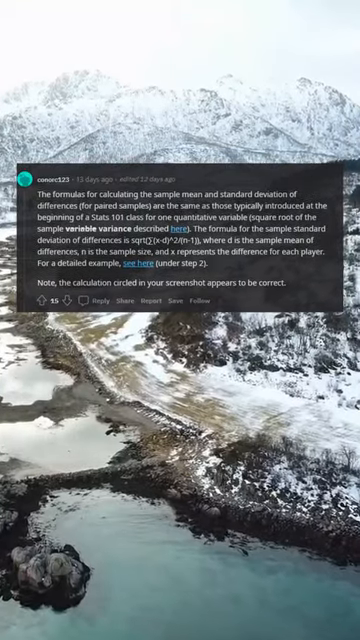